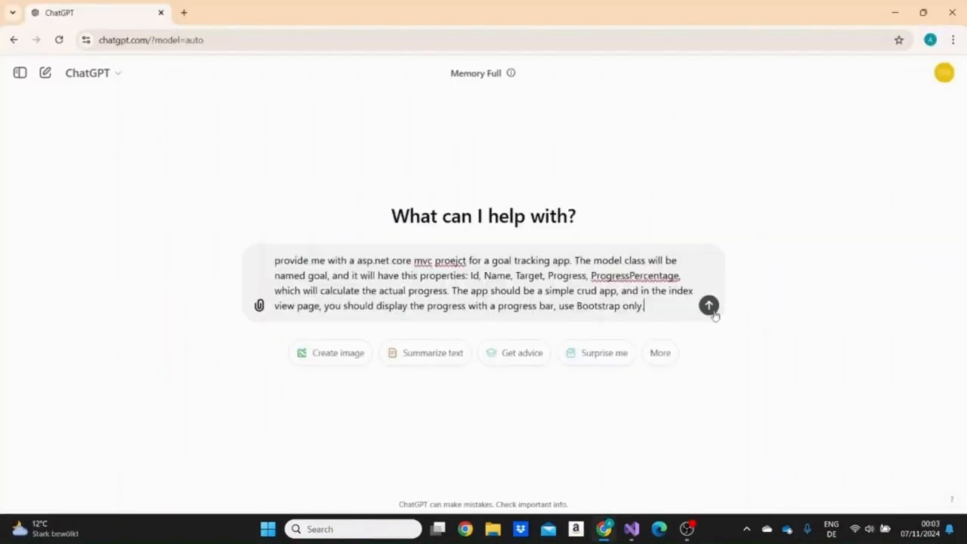
Submit the ASP.NET Core goal-tracking app prompt, review the walkthrough, then open the .NET roadmap sign-up page.
left_click(709, 305)
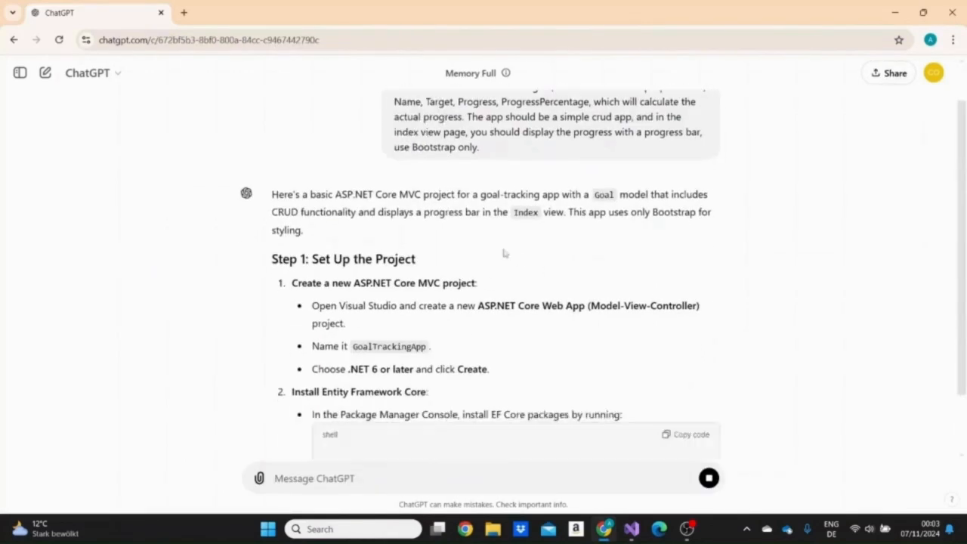
scroll("down", 3)
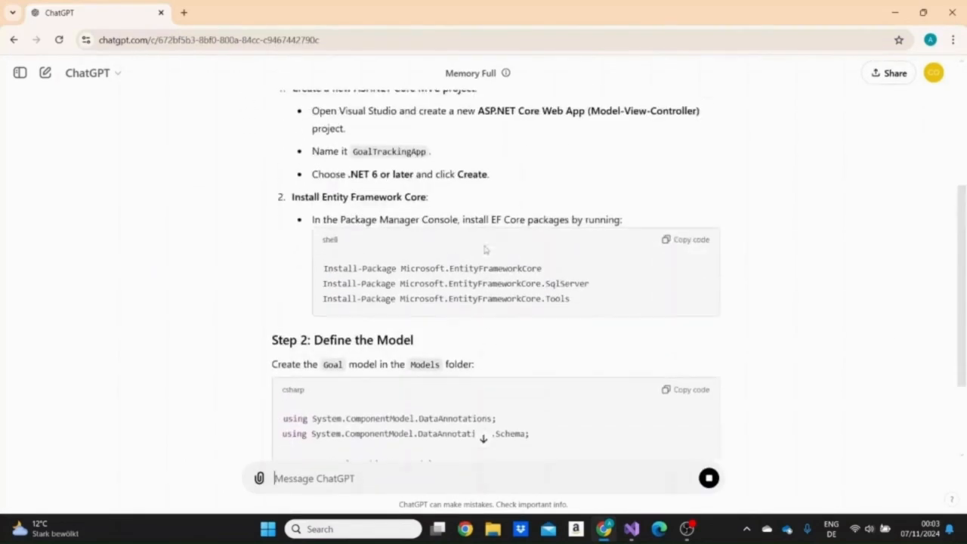
scroll("down", 3)
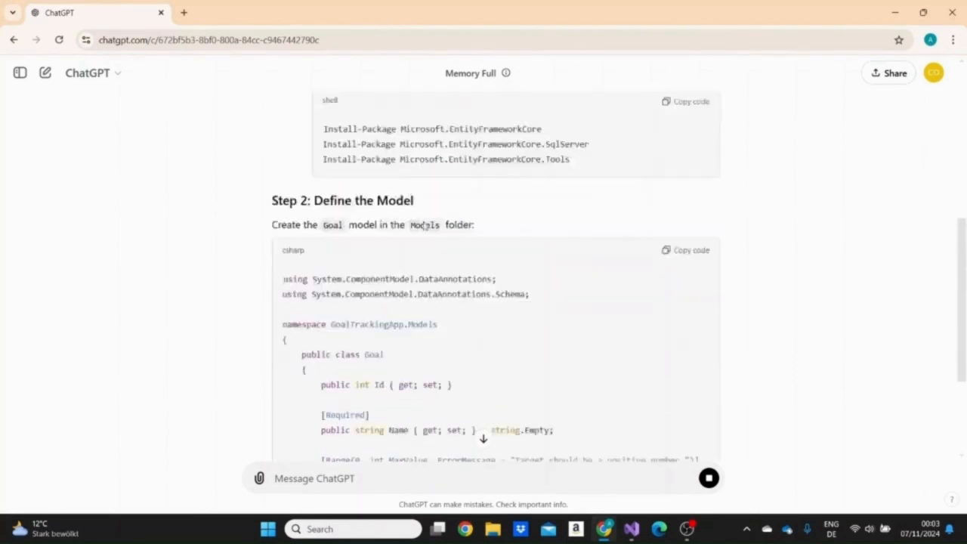
scroll("down", 3)
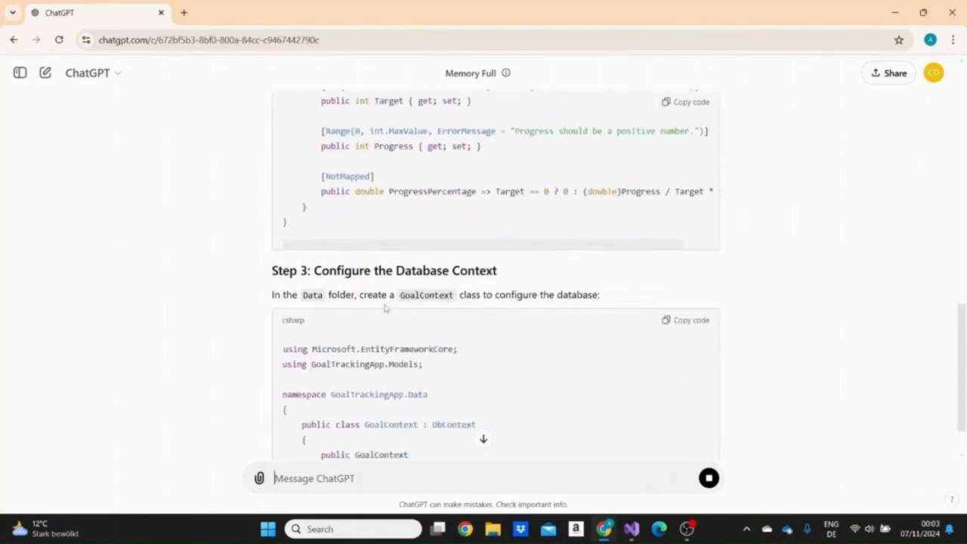
scroll("down", 3)
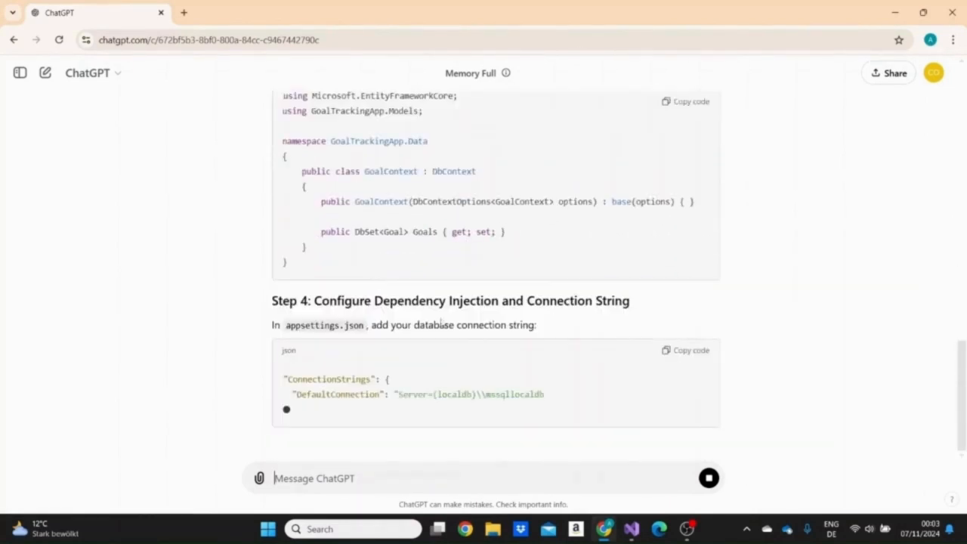
left_click(302, 9)
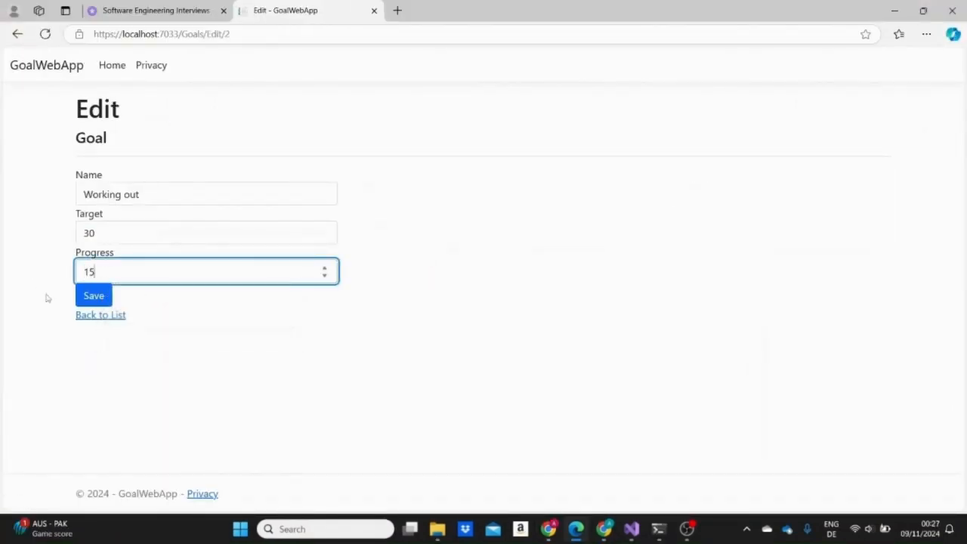
left_click(94, 296)
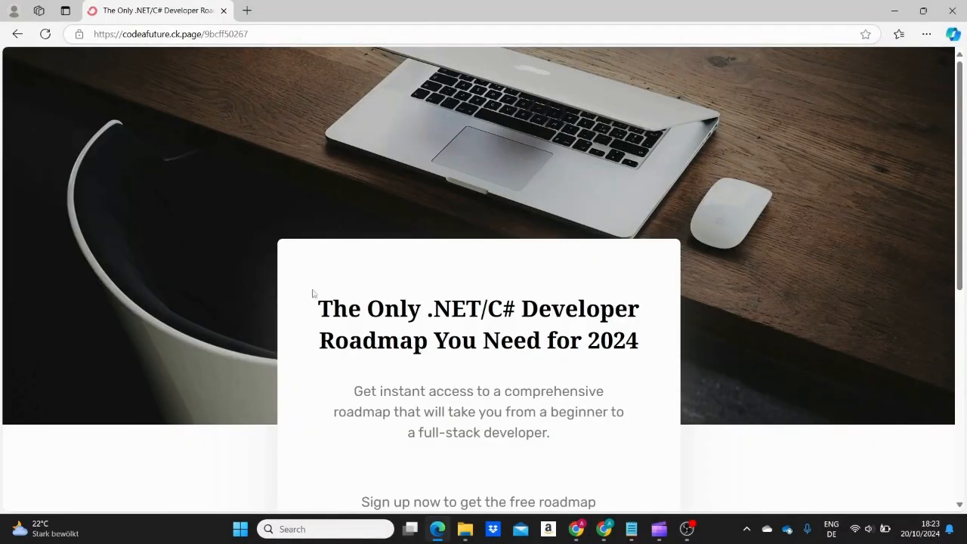
scroll("down", 3)
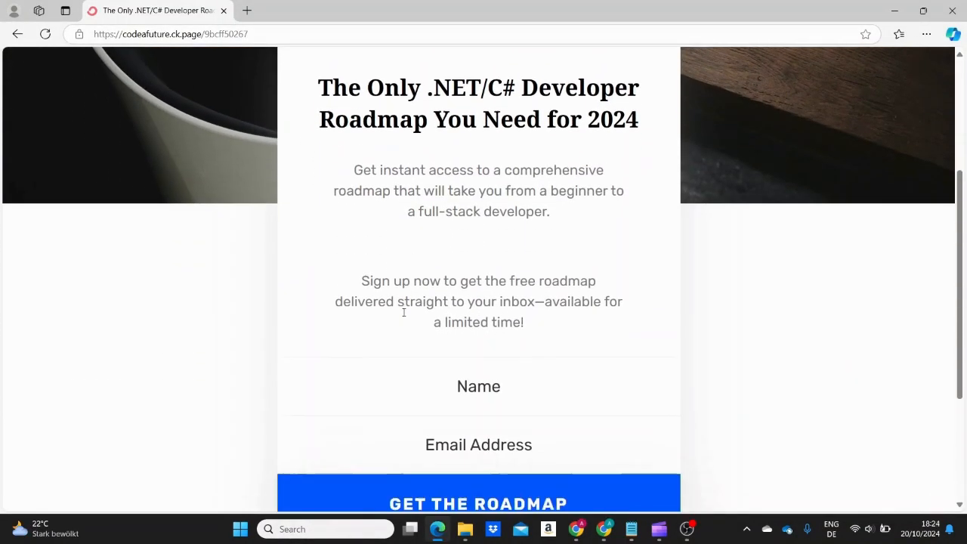
scroll("down", 3)
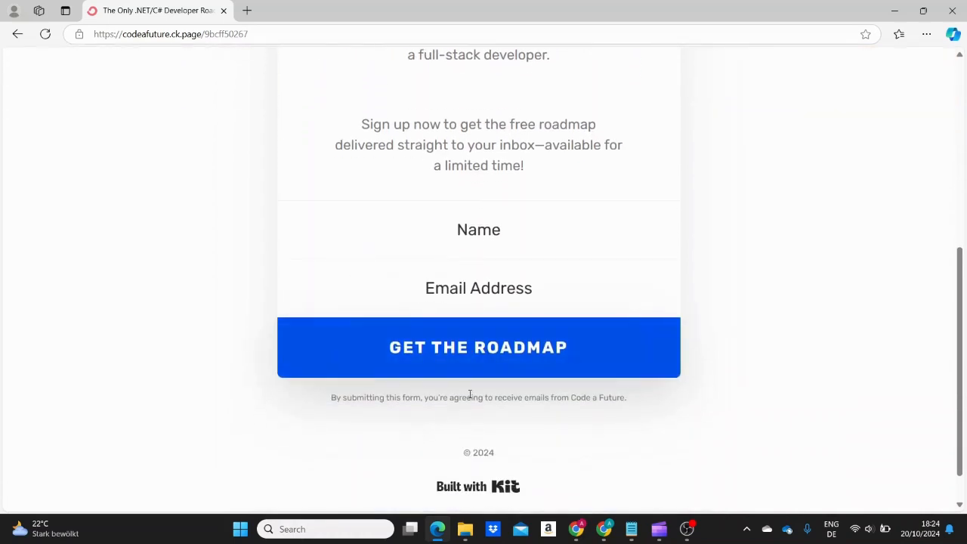
scroll("up", 3)
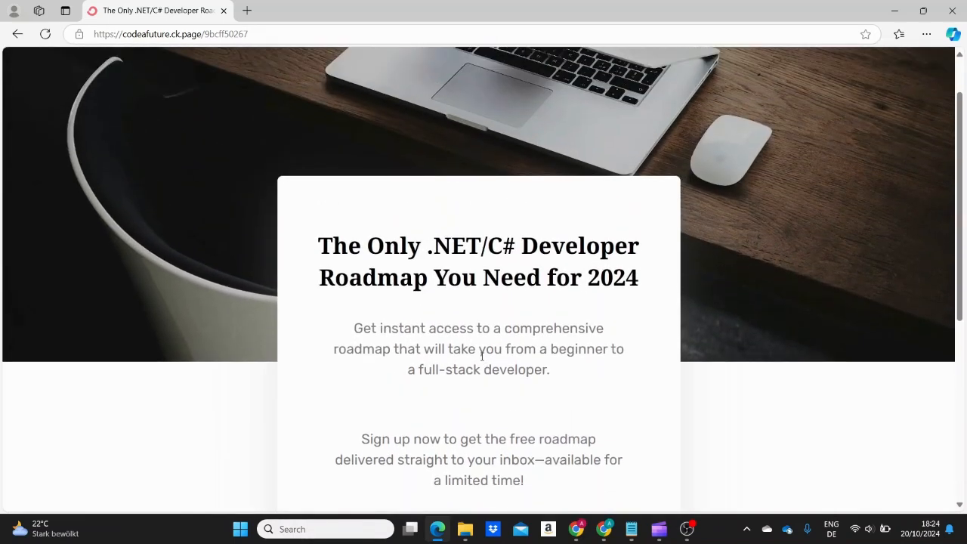
scroll("down", 3)
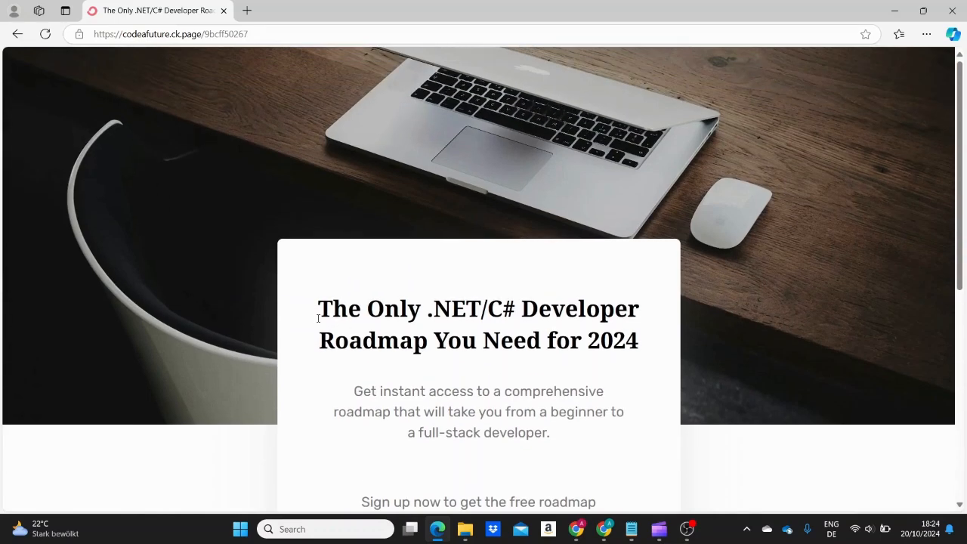
left_click_drag(318, 309, 637, 340)
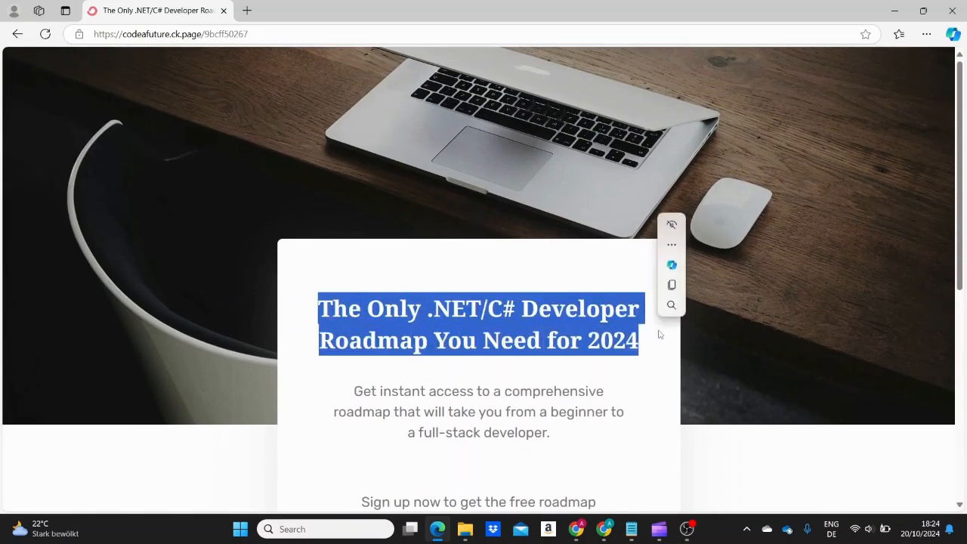